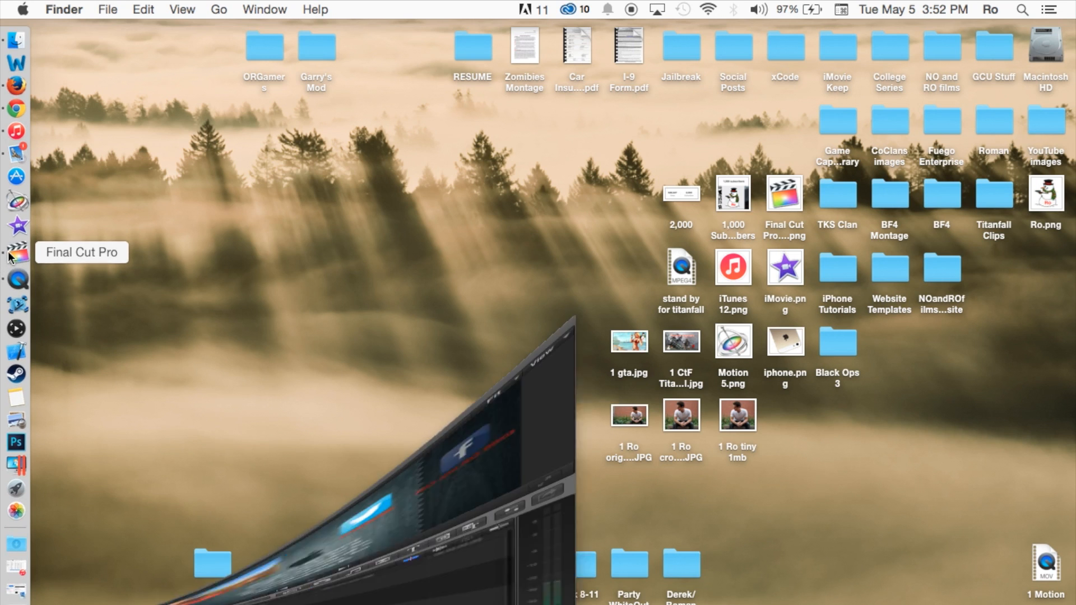
Step: Expand the Other library and select its Tutorial event to reveal the 10.2 Tutorial project
left_click(14, 253)
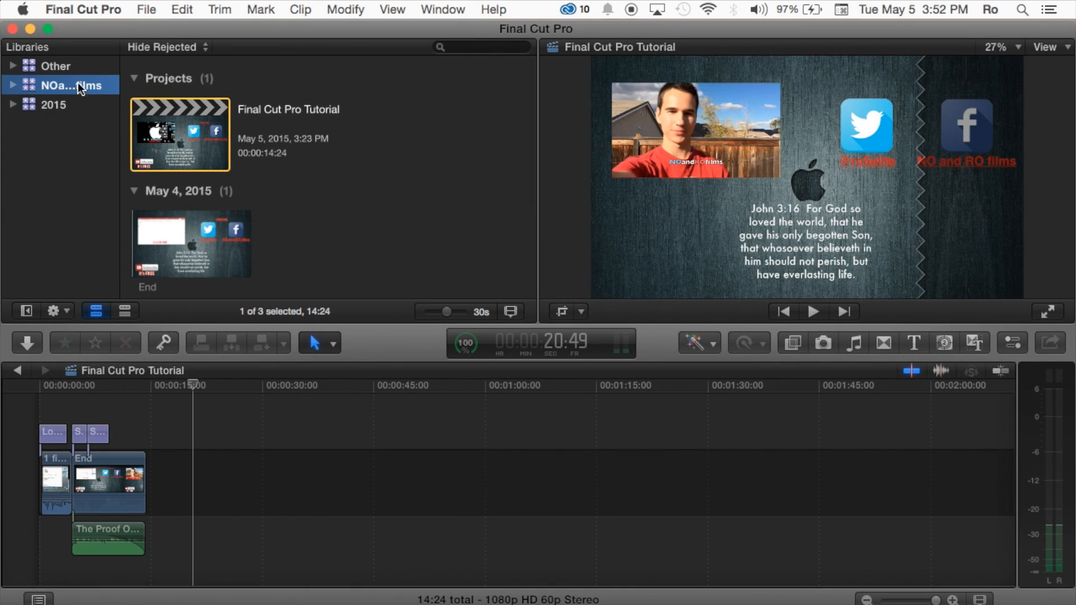
left_click(56, 66)
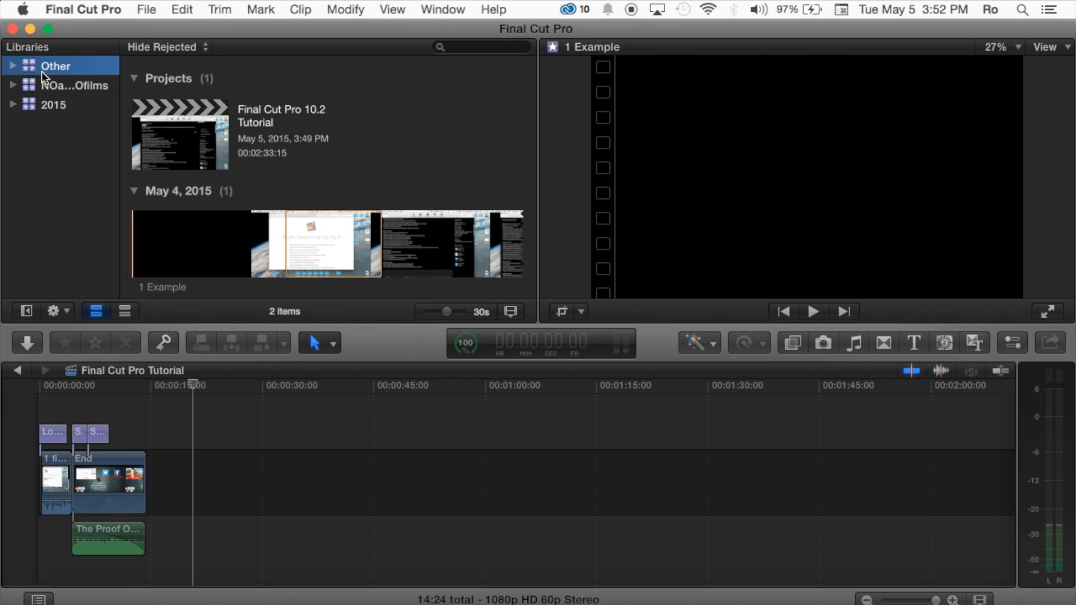
left_click(13, 65)
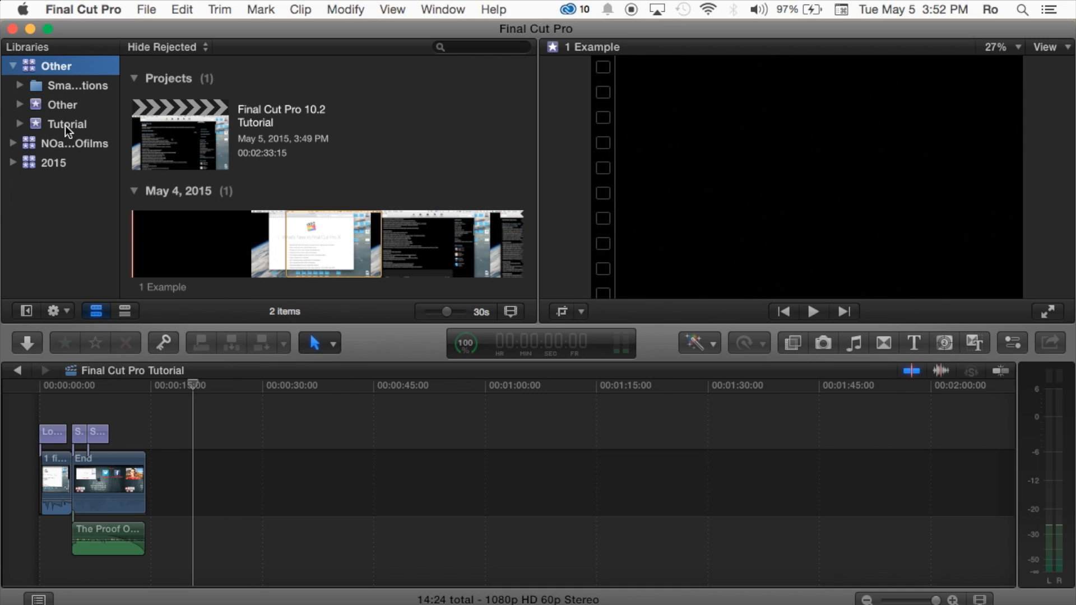
left_click(180, 133)
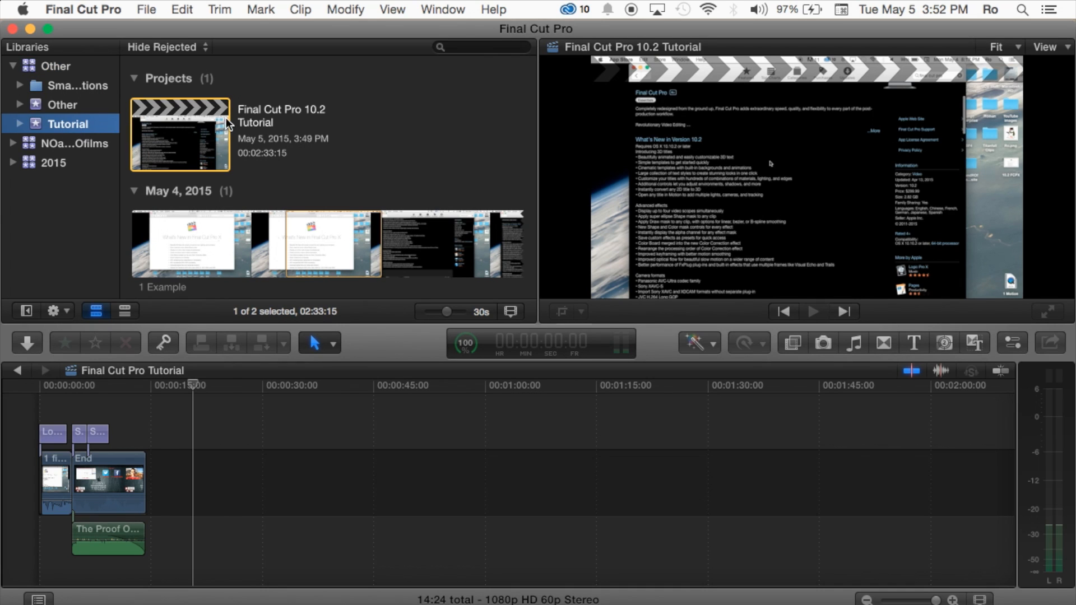
Step: Open the 10.2 Tutorial project in the timeline and trim the Example clip to about 9:59
left_click(180, 135)
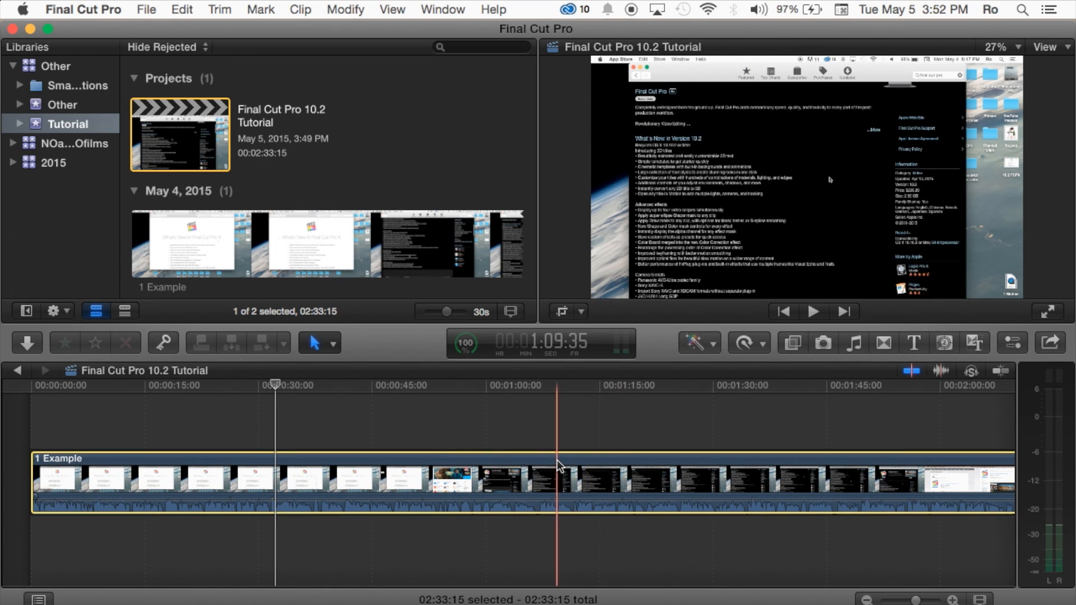
scroll("right", 3)
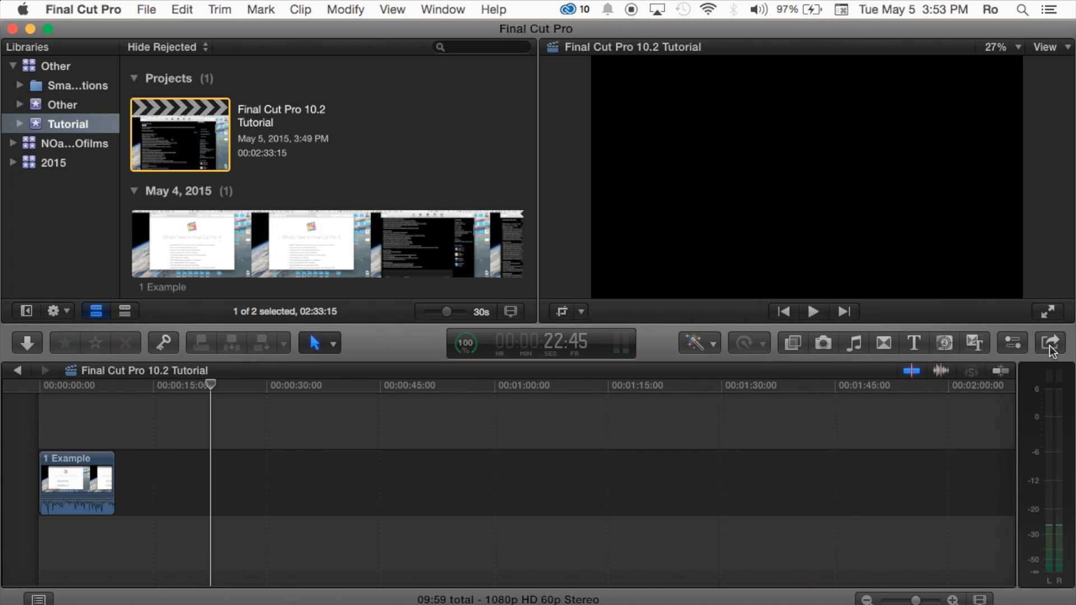
mouse_move(1053, 343)
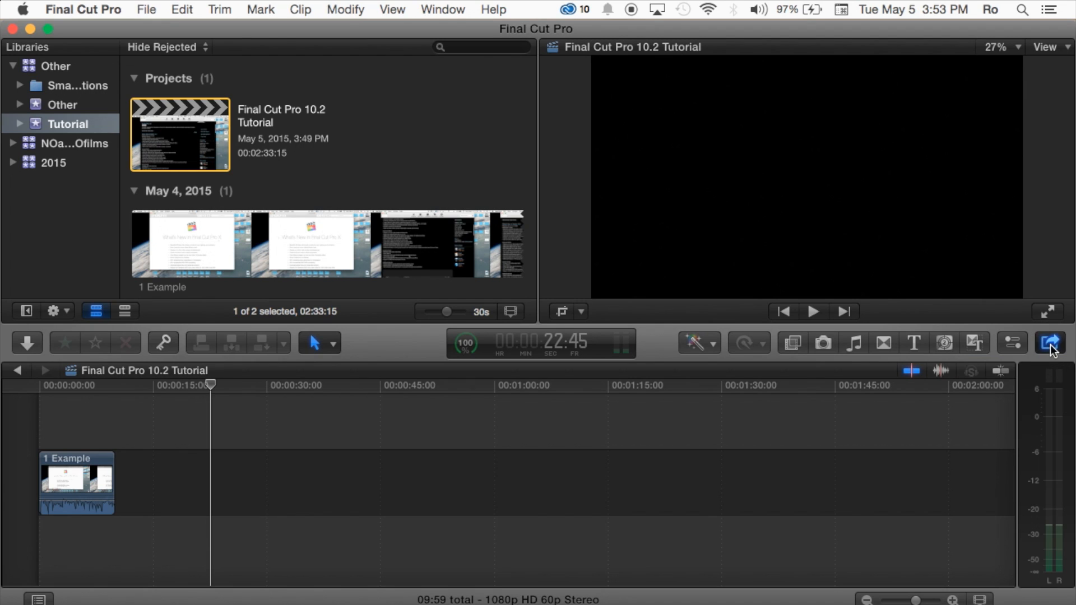
Step: Show the Share Project destination list for the trimmed project
left_click(1050, 343)
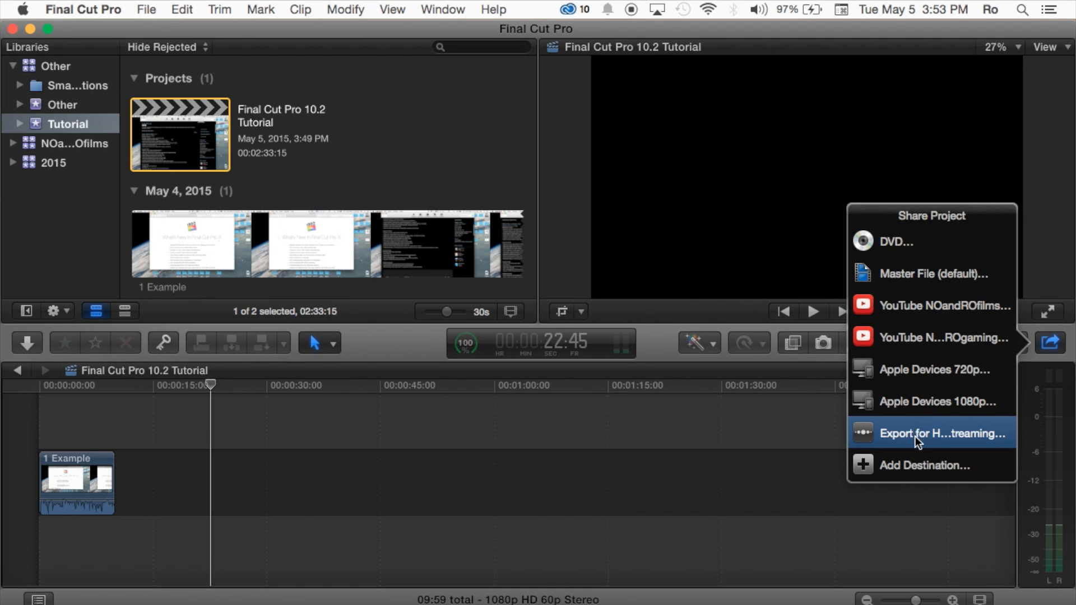
mouse_move(941, 305)
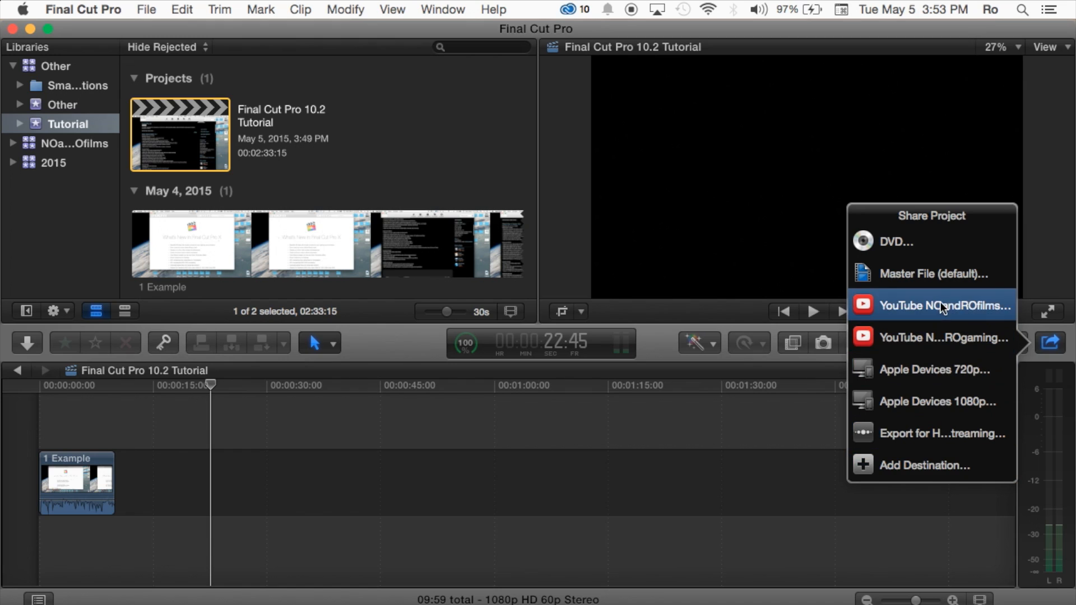
mouse_move(942, 273)
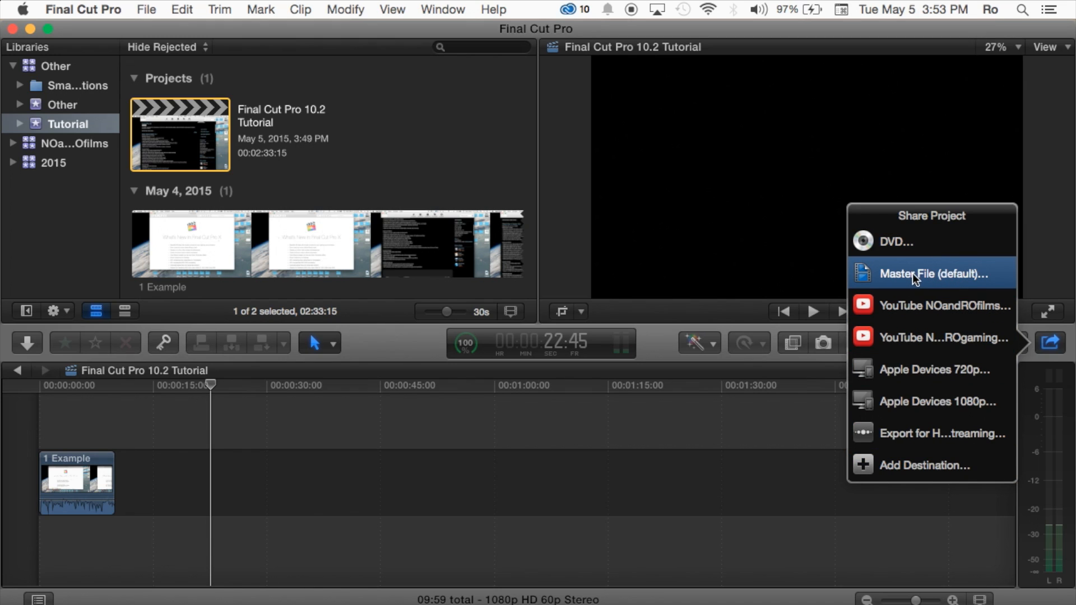
mouse_move(896, 242)
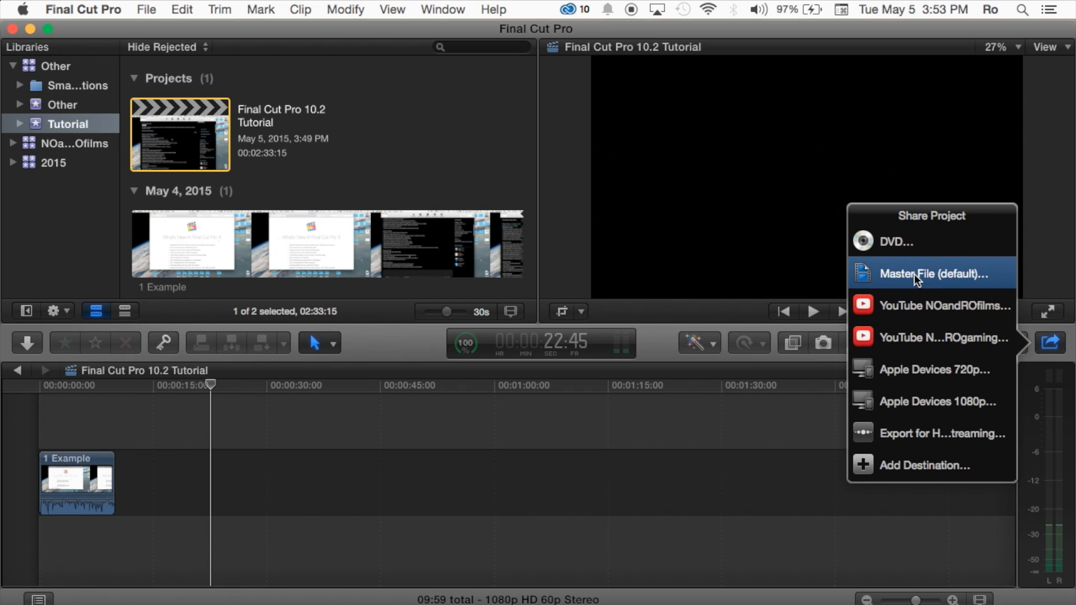
Step: Start a Master File export with title, description, creator Roman and tags Tutorial and Example
left_click(934, 273)
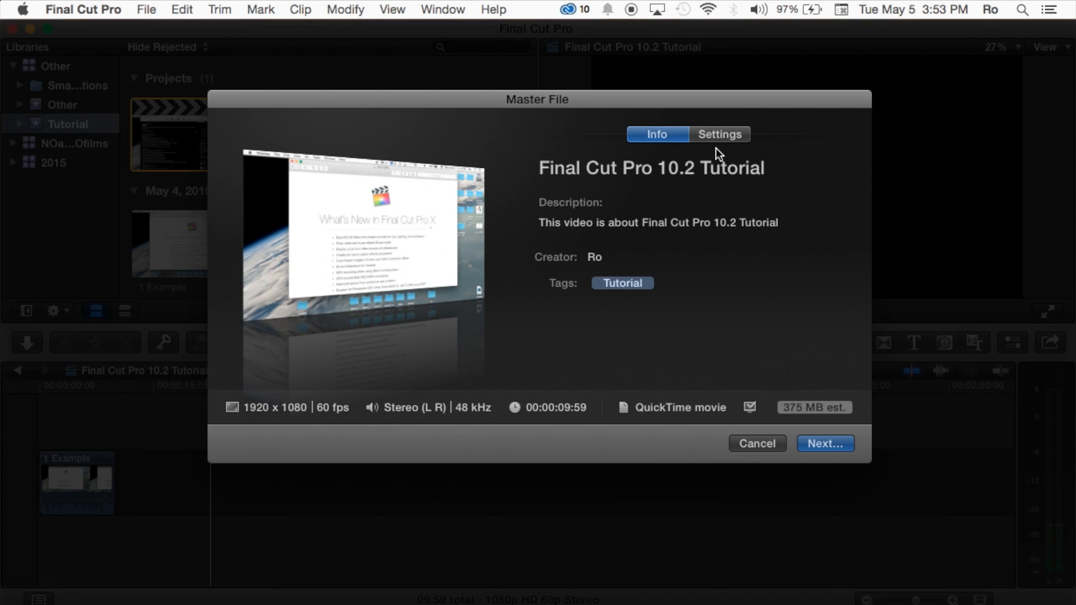
mouse_move(601, 189)
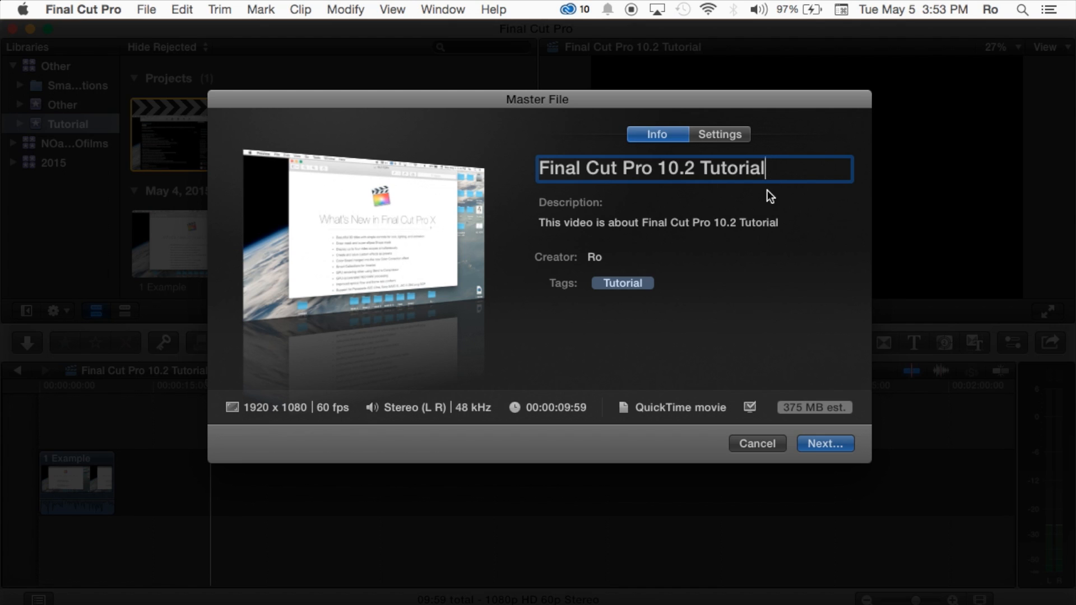
type("Example")
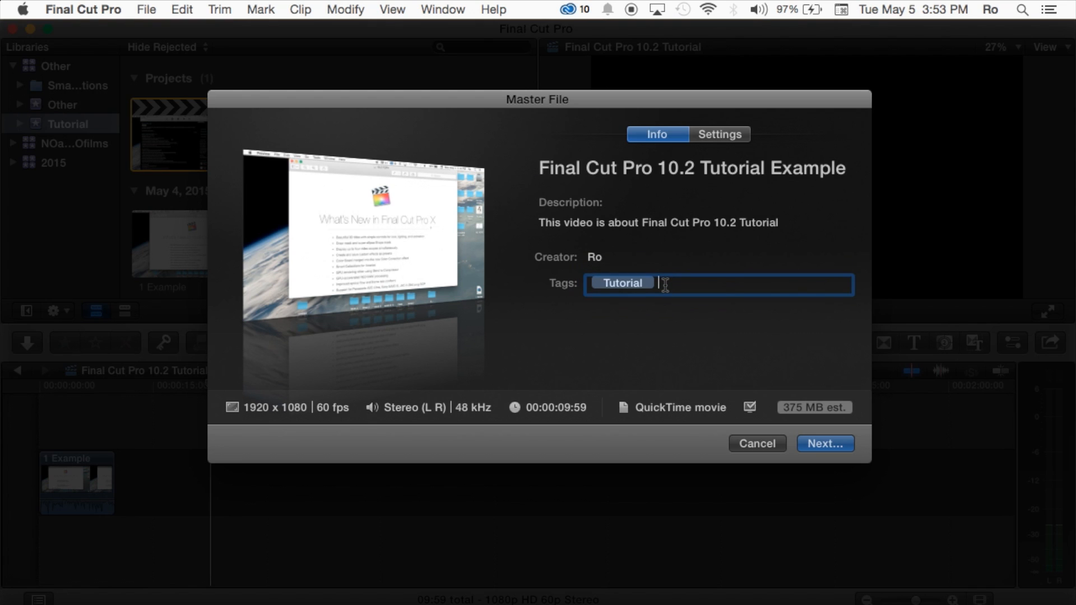
type("Example")
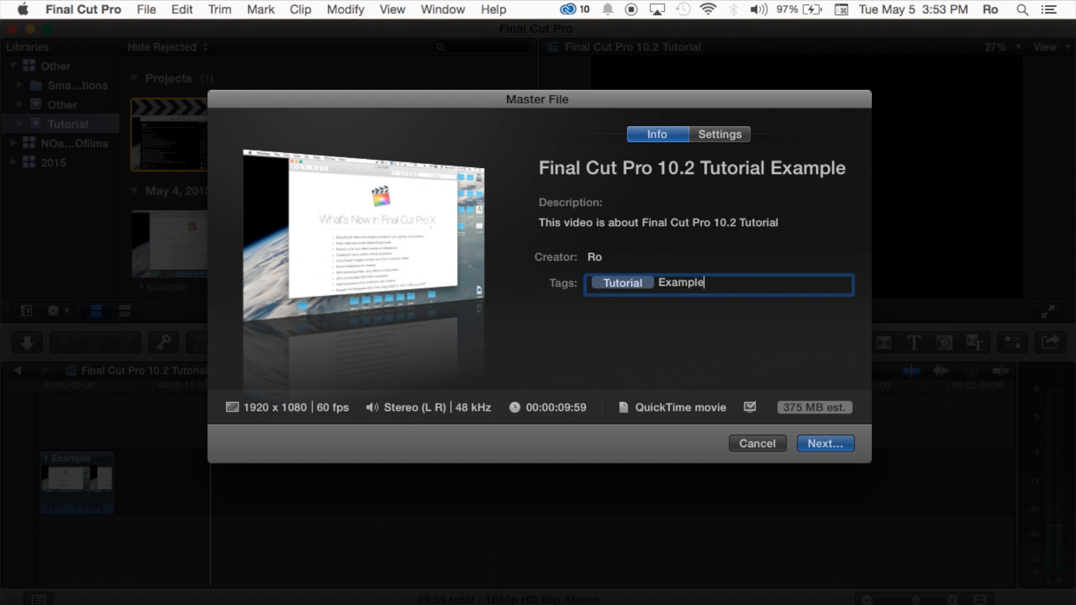
left_click(714, 257)
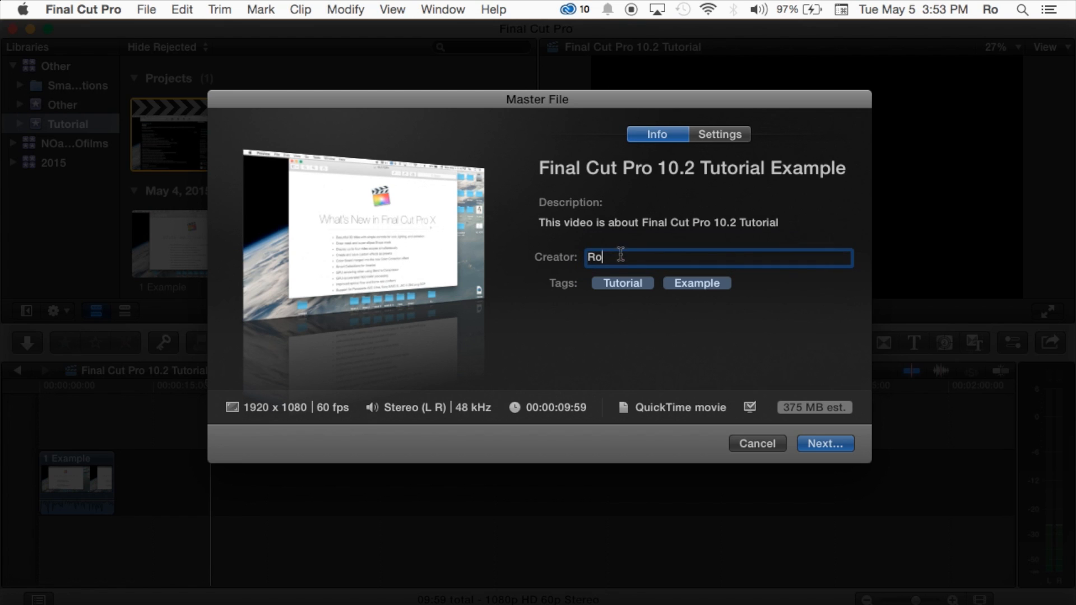
type("man")
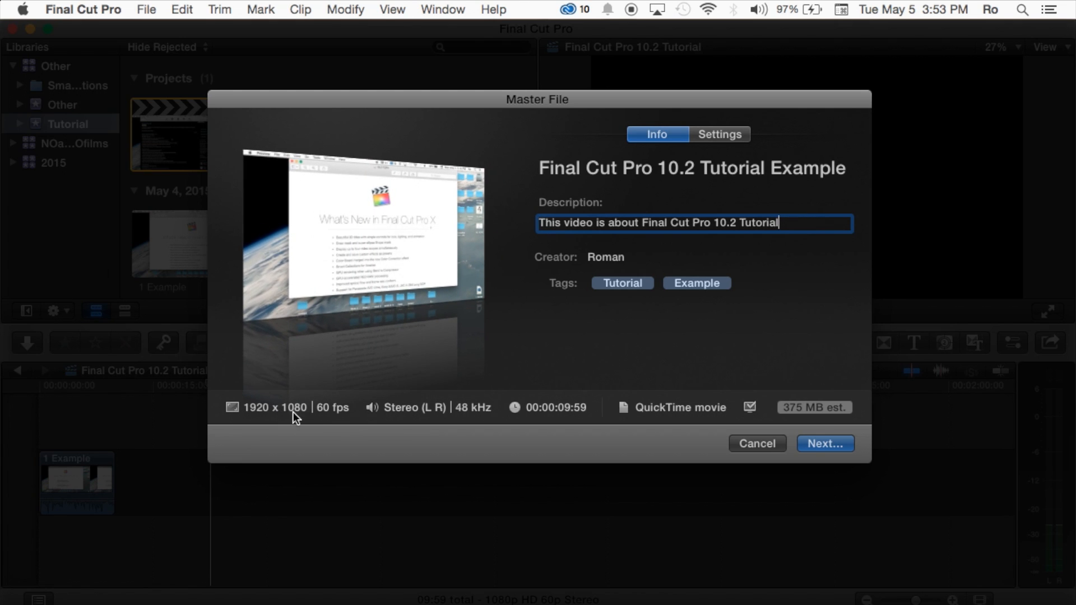
mouse_move(259, 417)
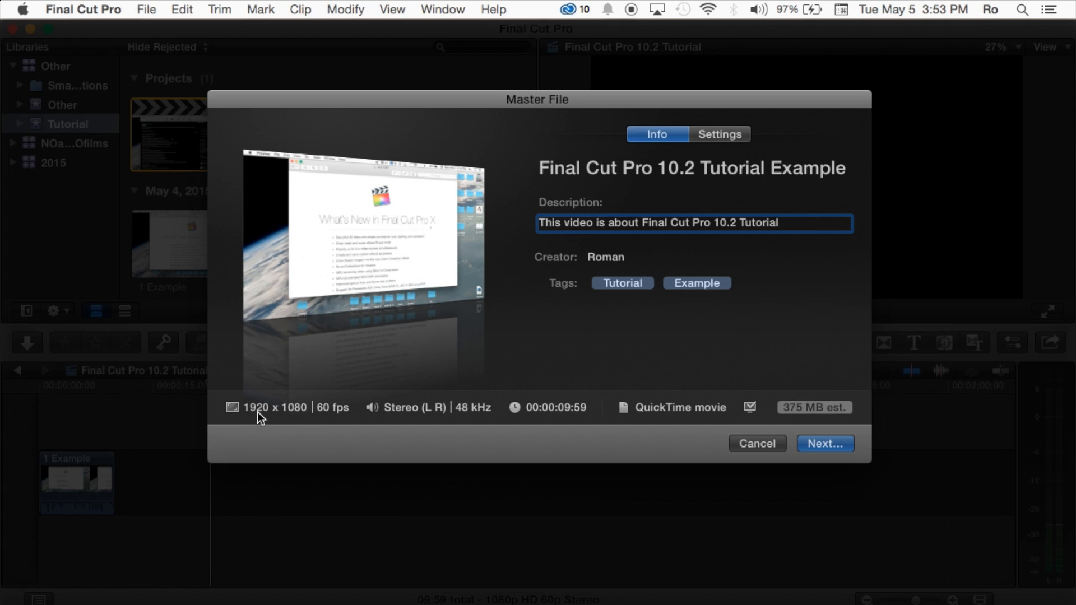
mouse_move(369, 417)
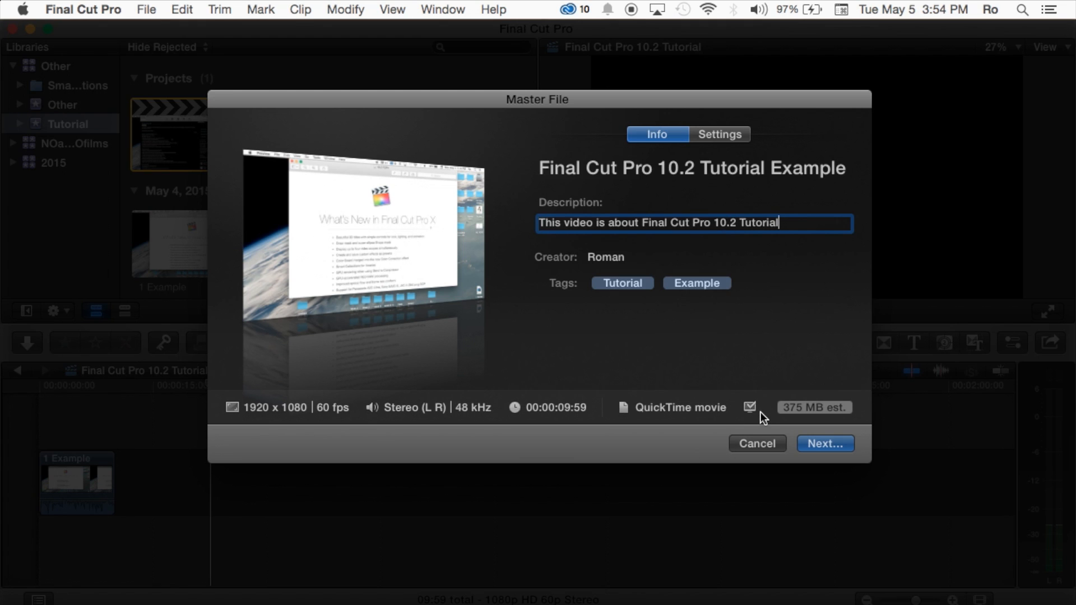
mouse_move(731, 423)
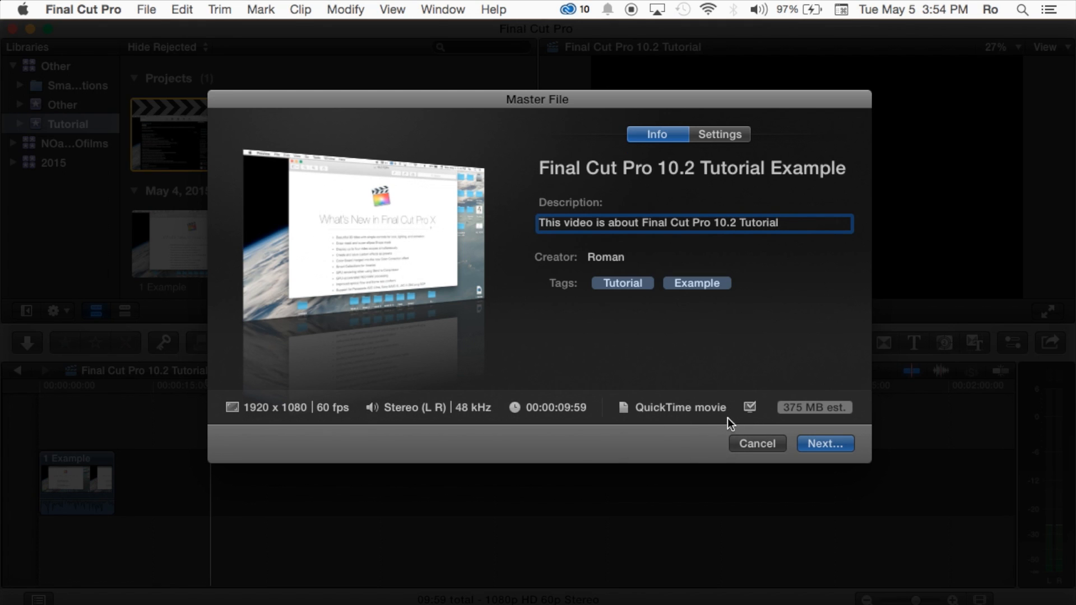
left_click(750, 407)
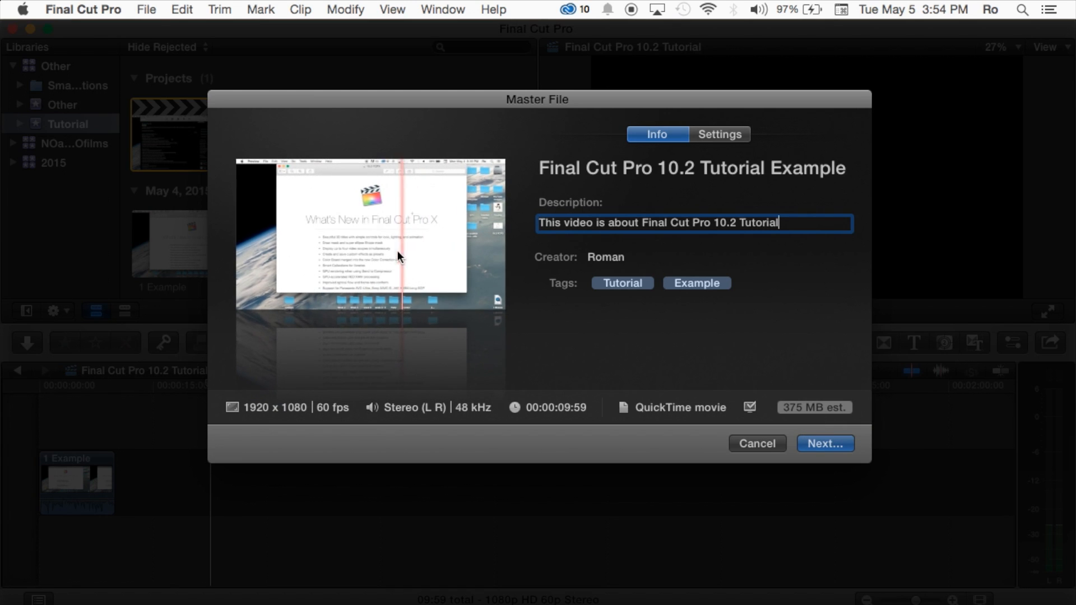
mouse_move(427, 227)
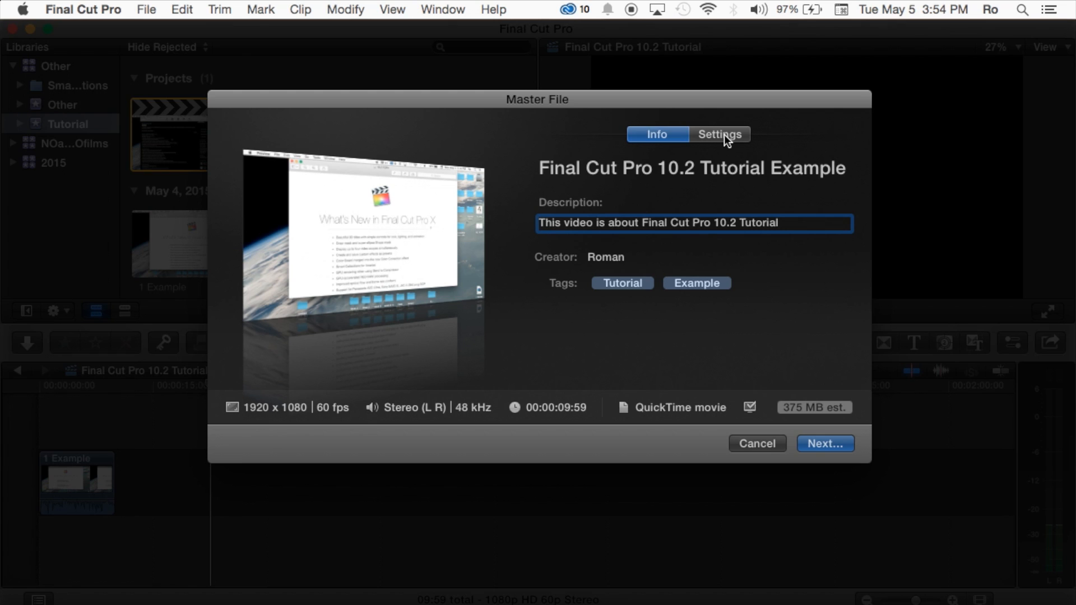
left_click(720, 134)
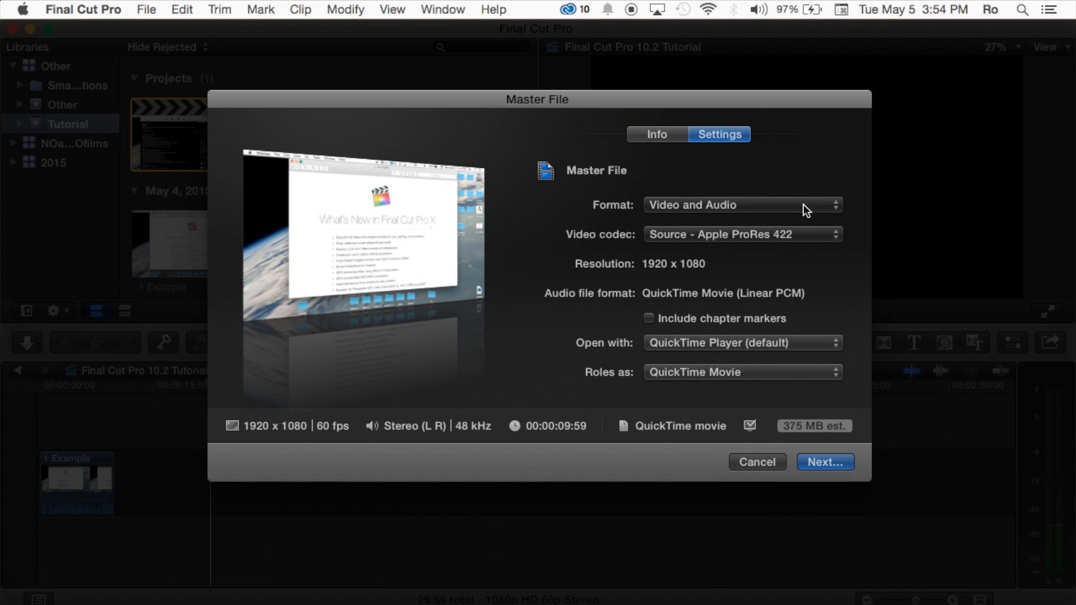
left_click(740, 204)
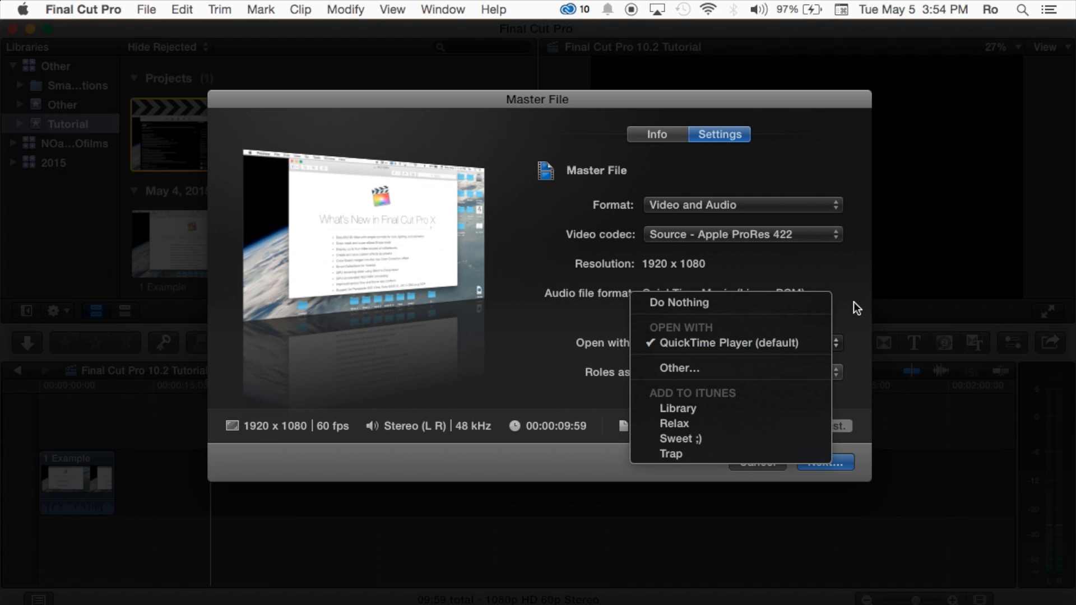
left_click(729, 343)
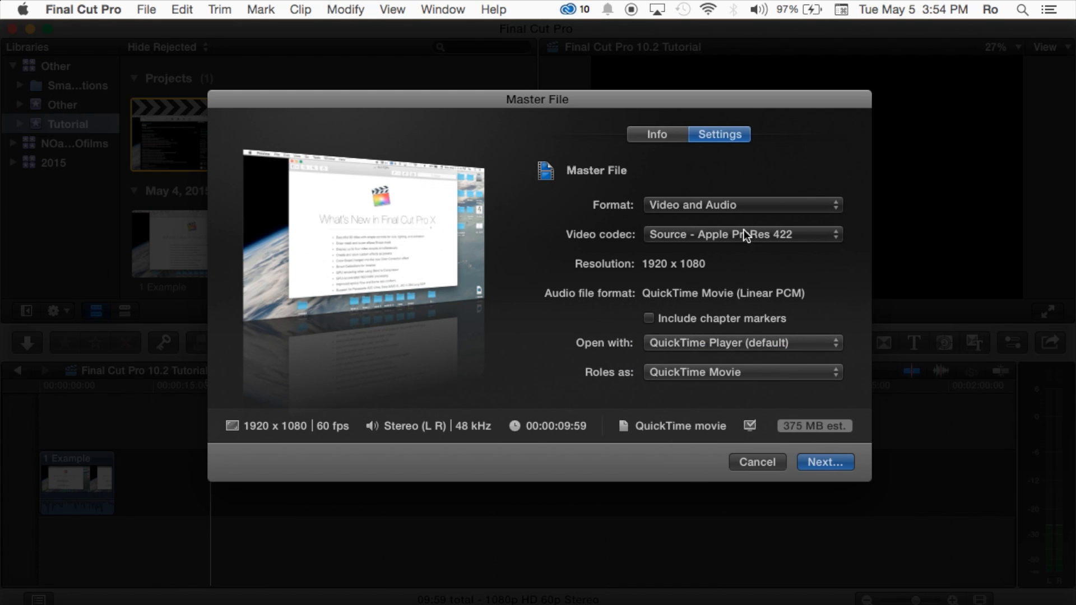
left_click(656, 134)
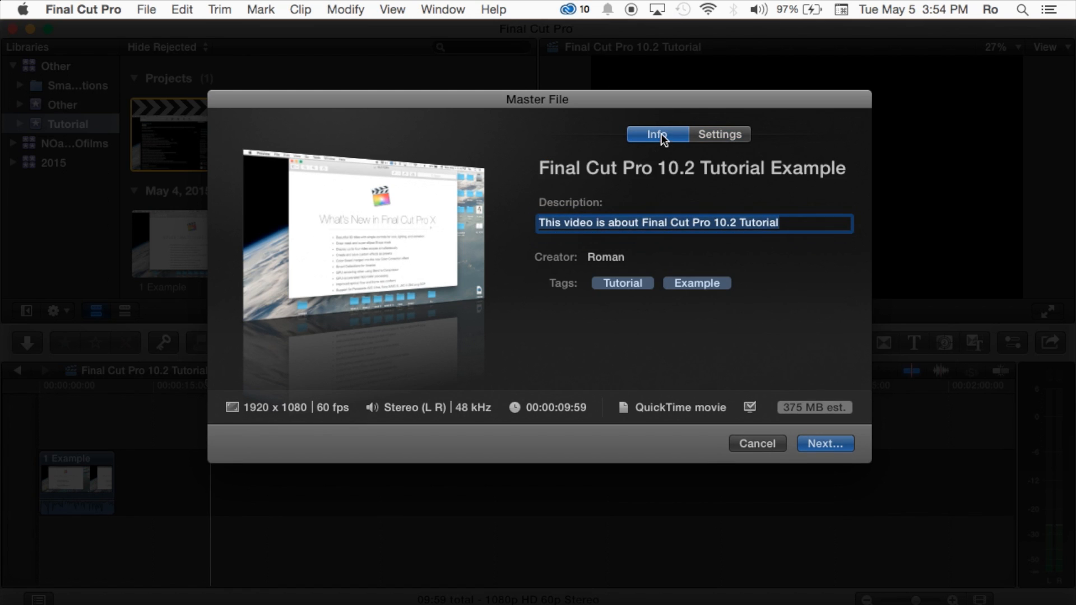
left_click(824, 444)
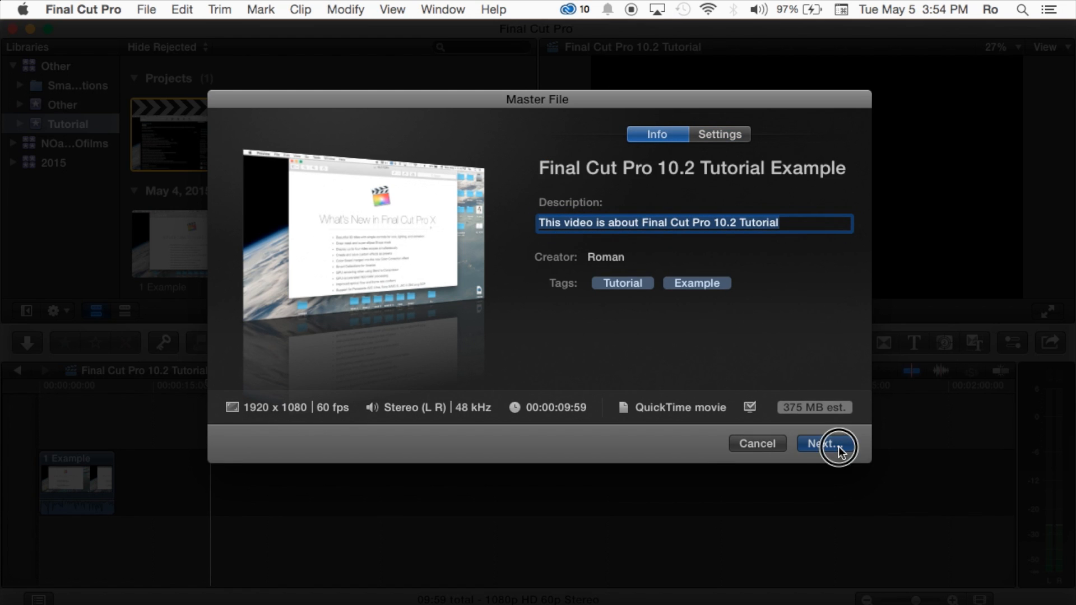
Step: Save the Master File movie to the Desktop as Final Cut Pro 10.2 Tutorial Example
left_click(821, 444)
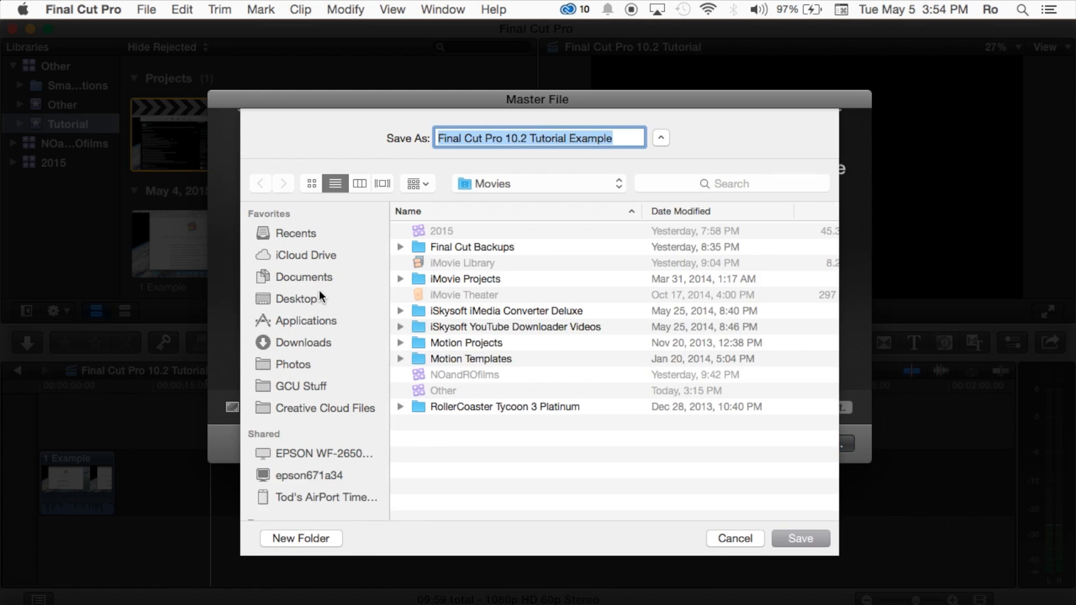
left_click(296, 299)
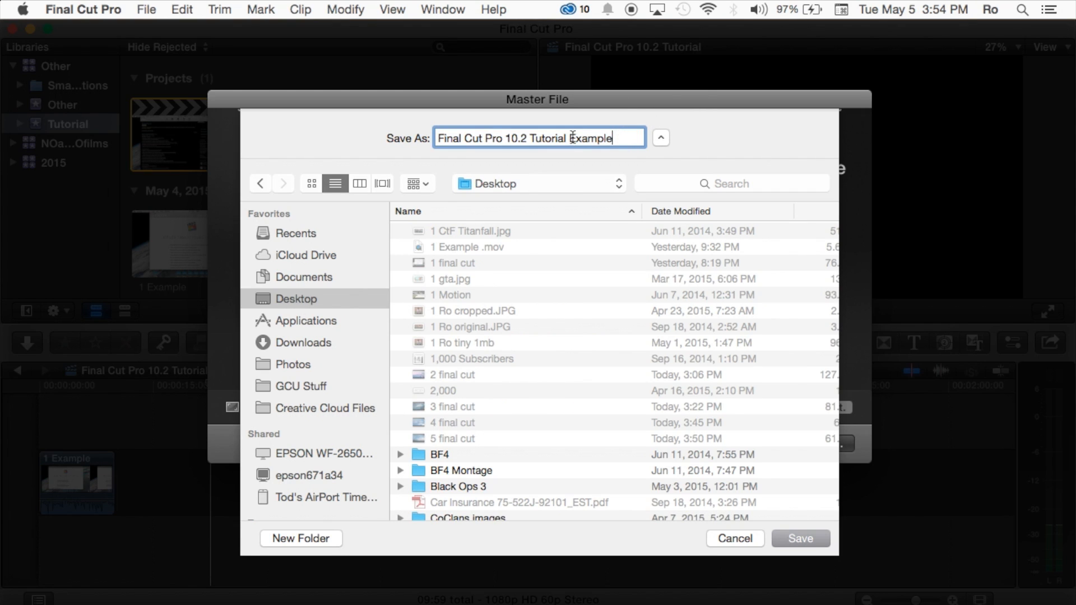
left_click(799, 538)
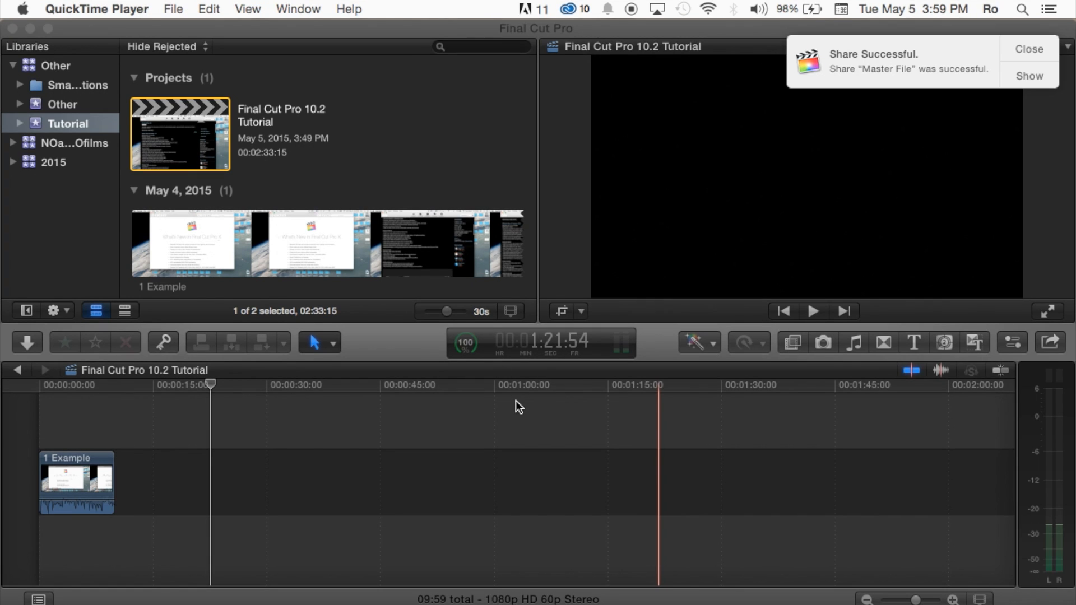
mouse_move(500, 345)
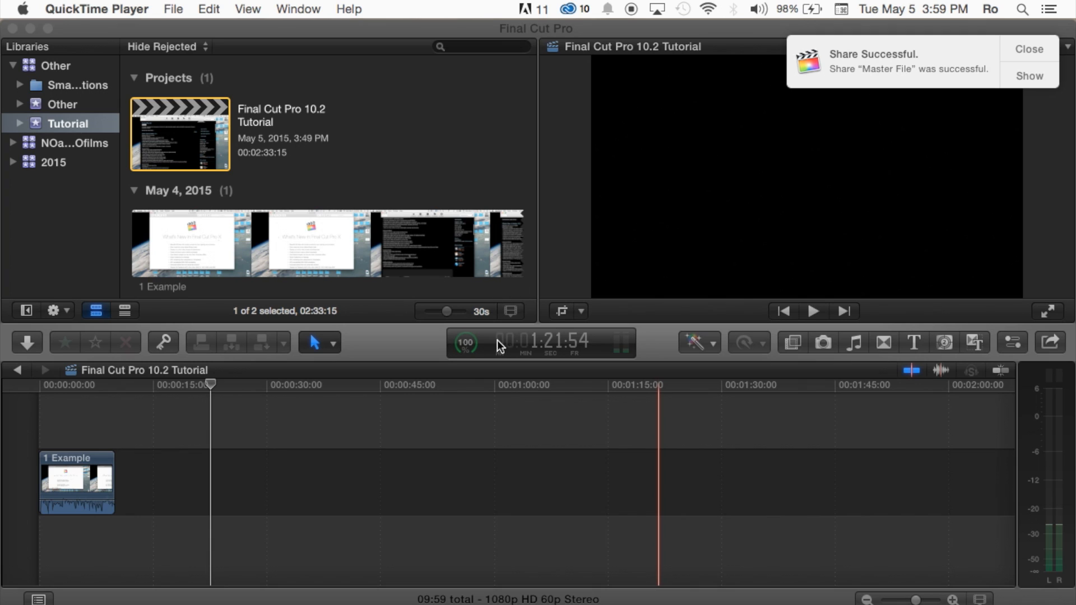
mouse_move(468, 348)
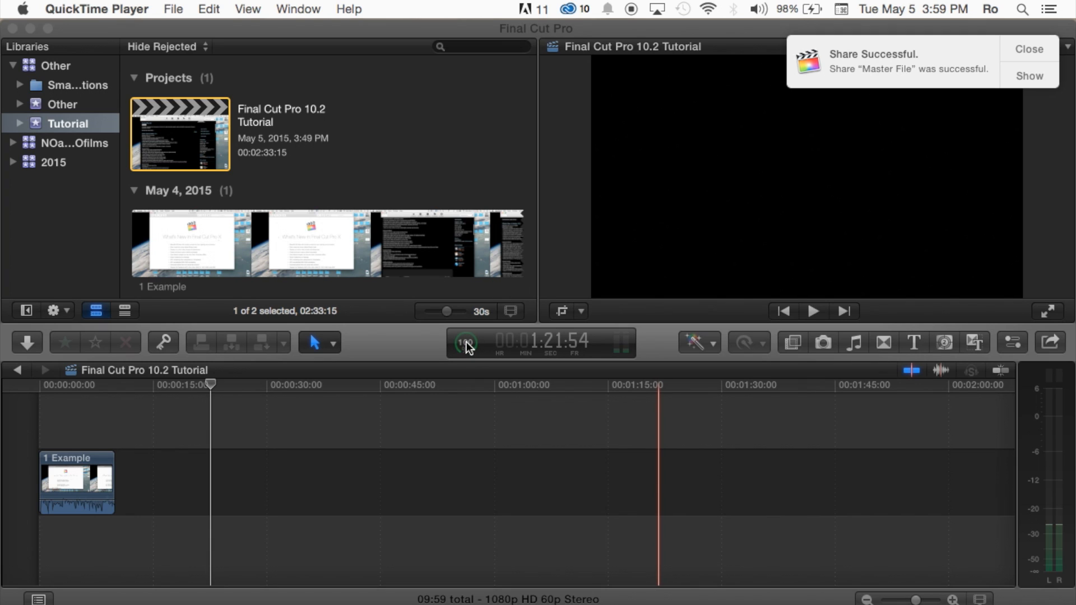
left_click(468, 343)
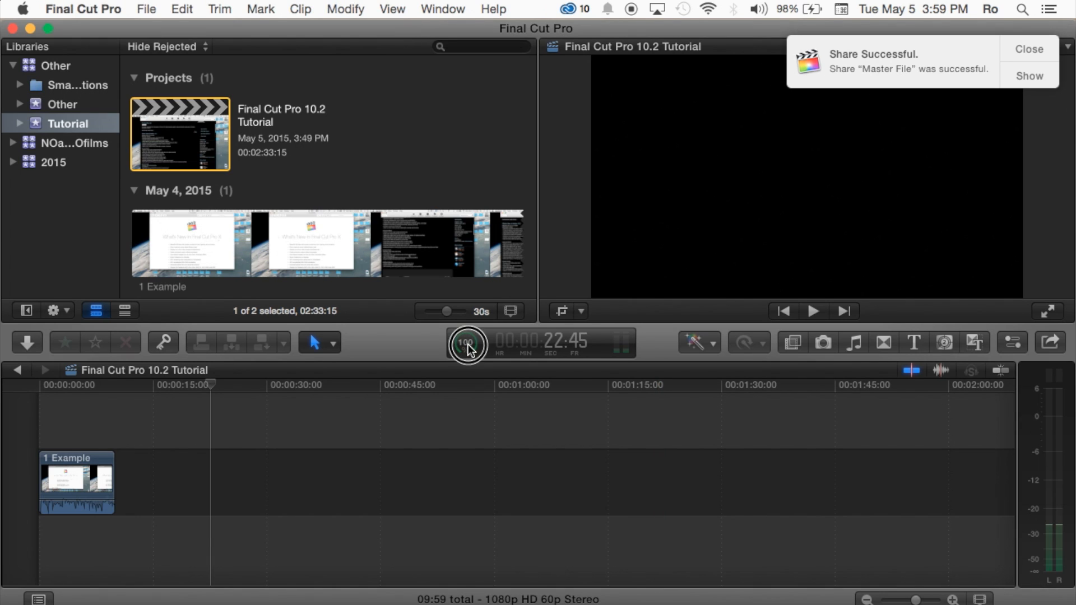
left_click(465, 343)
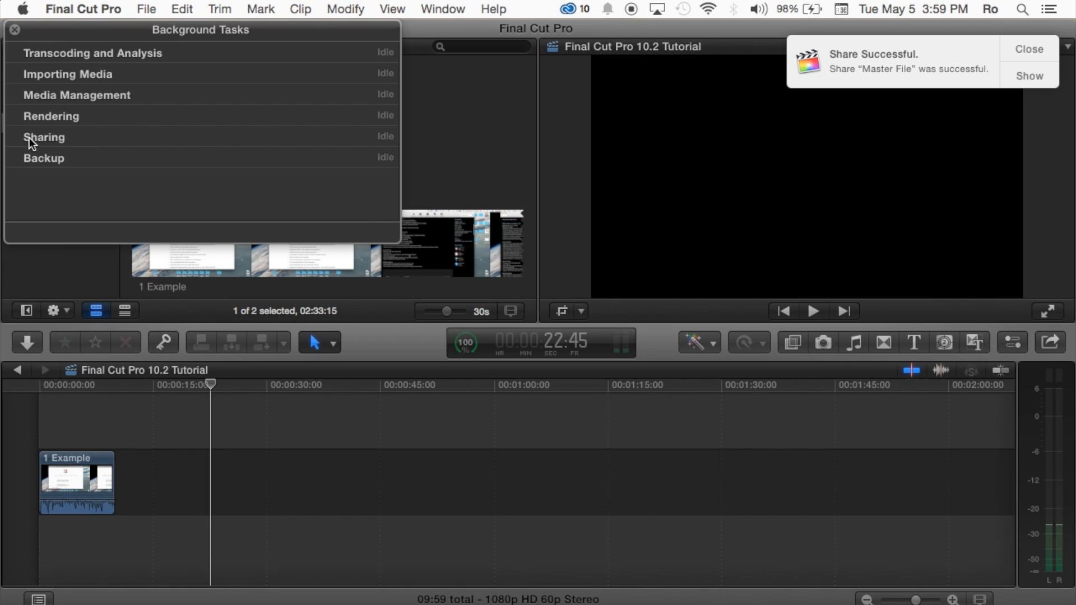
mouse_move(81, 145)
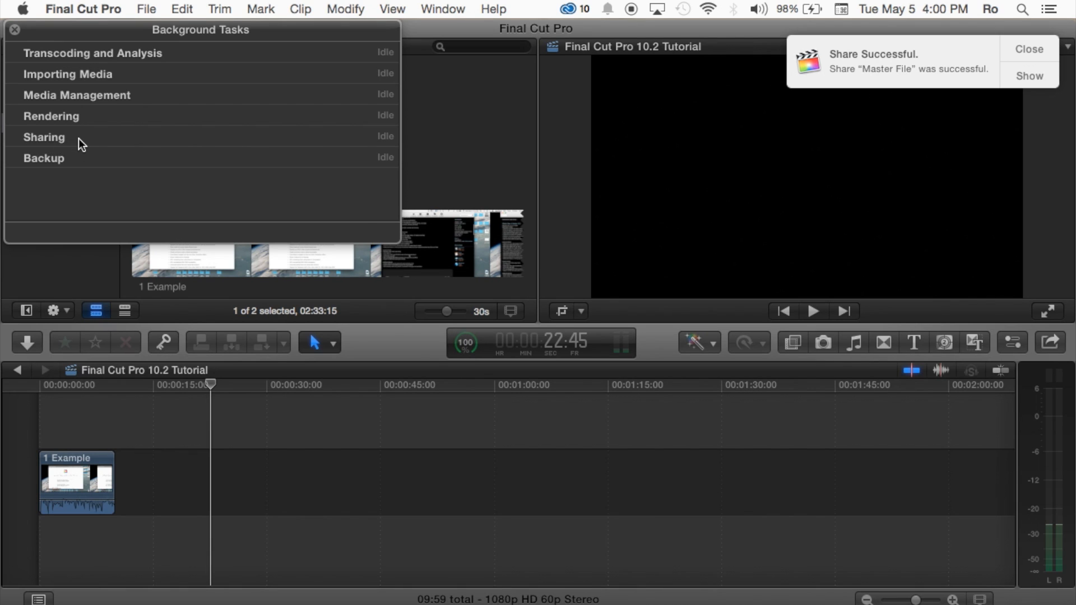
mouse_move(338, 142)
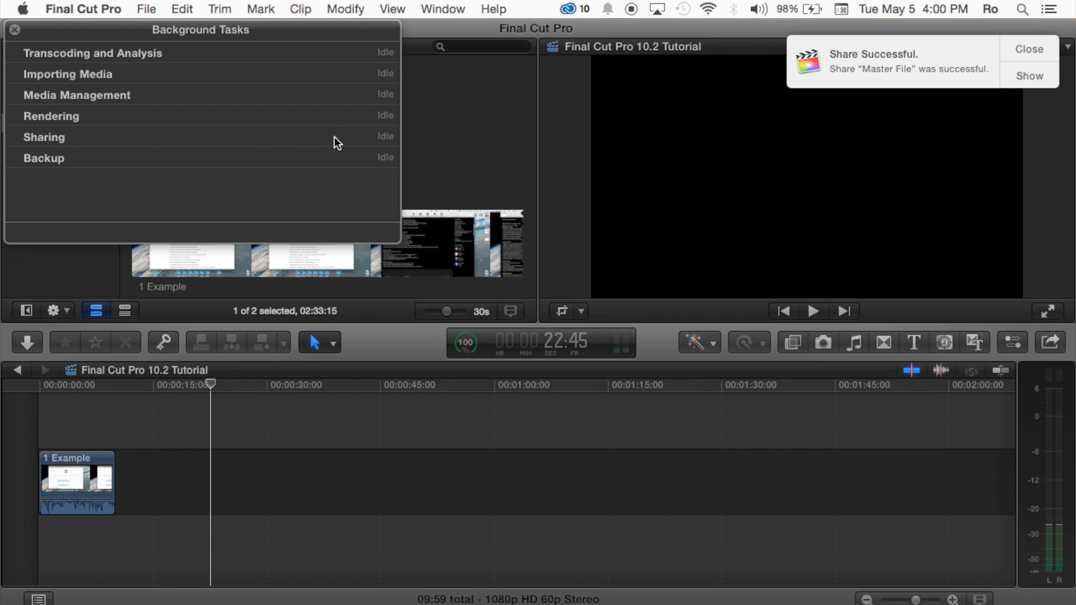
left_click(13, 29)
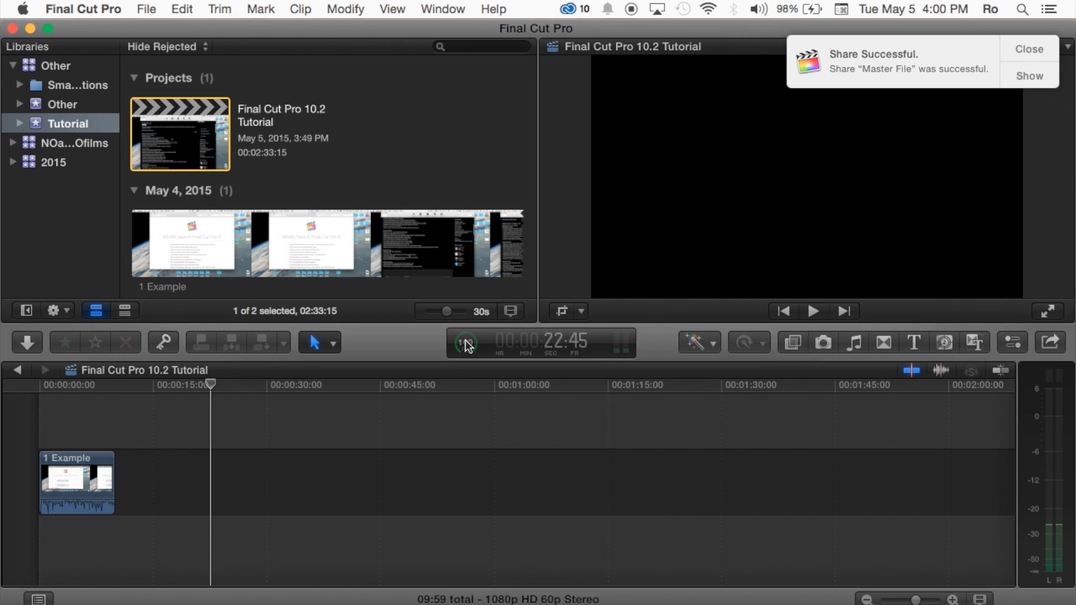
mouse_move(465, 343)
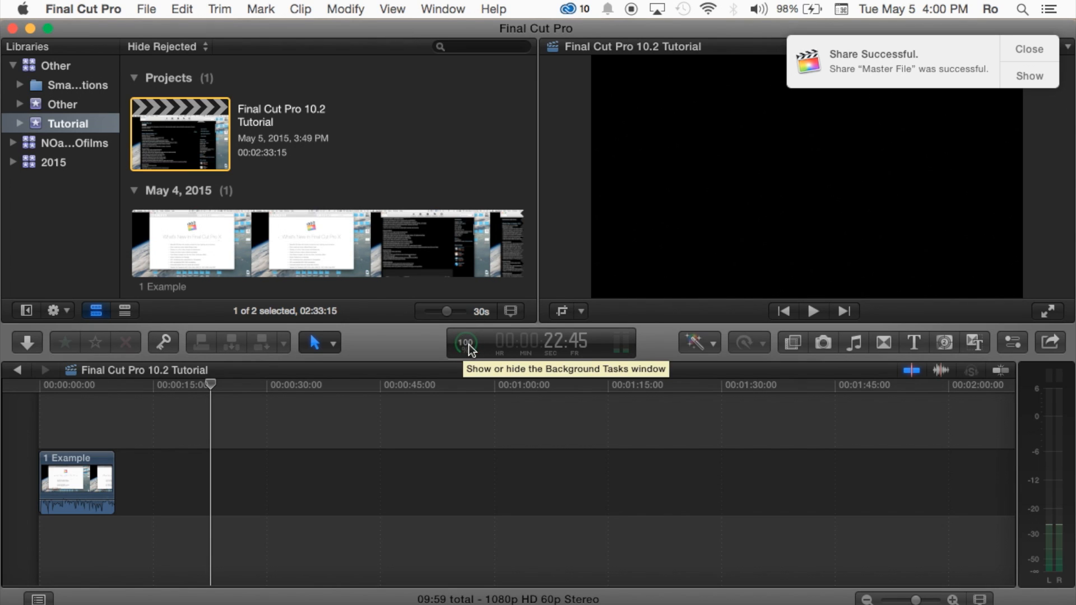
left_click(464, 343)
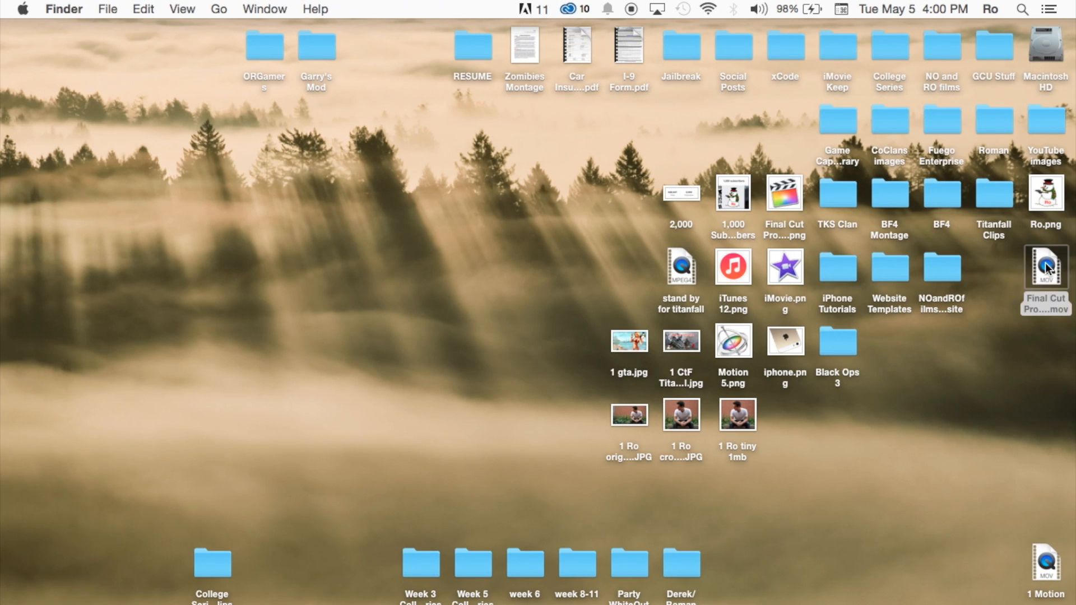
Step: Open the exported .mov file from the desktop, then deselect it
double_click(1046, 267)
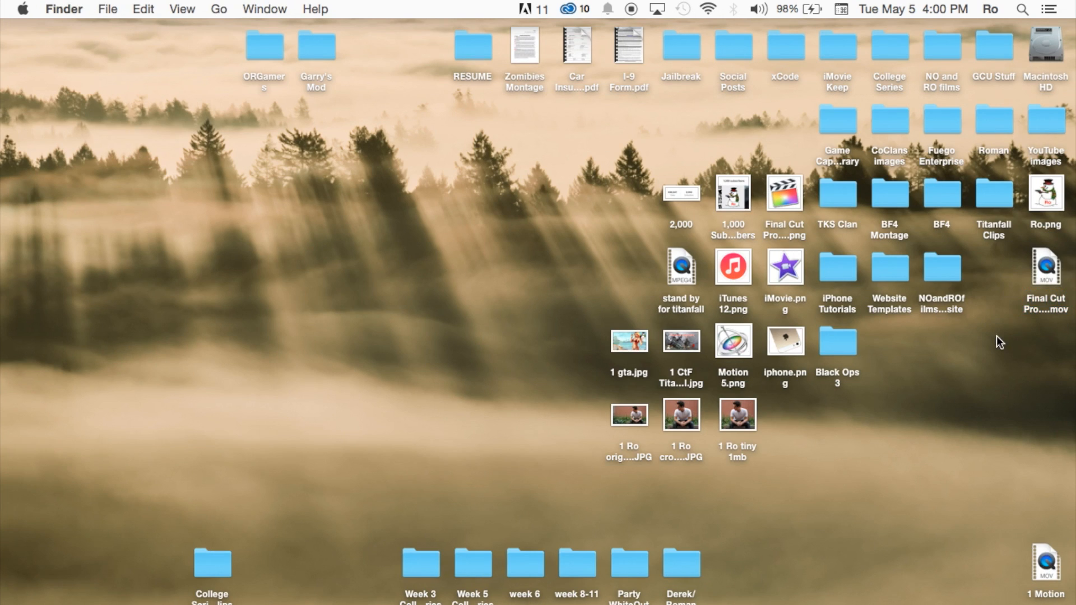
left_click(1046, 267)
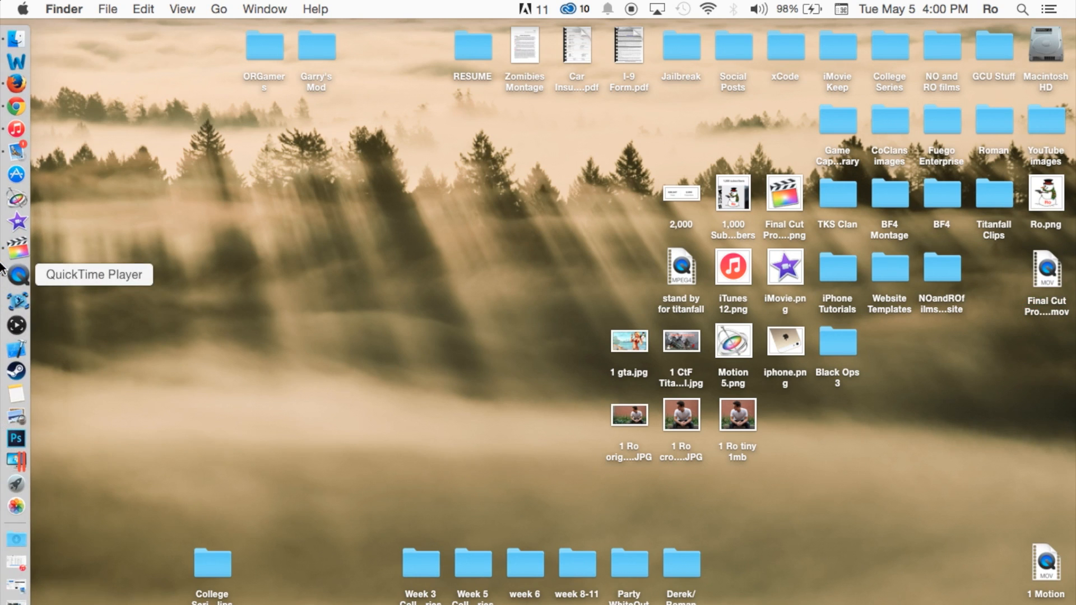
mouse_move(583, 69)
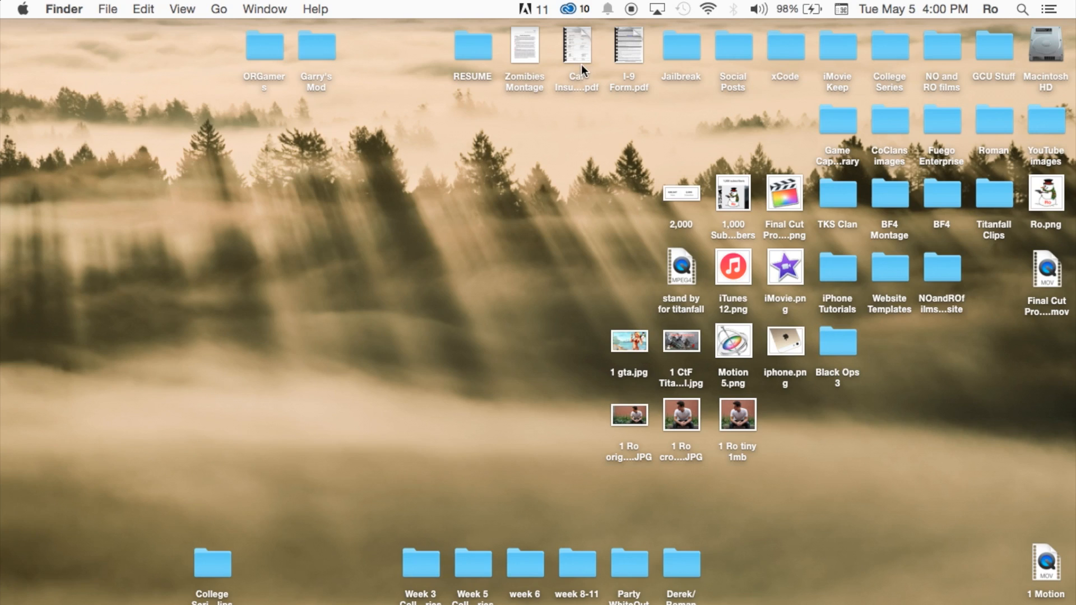